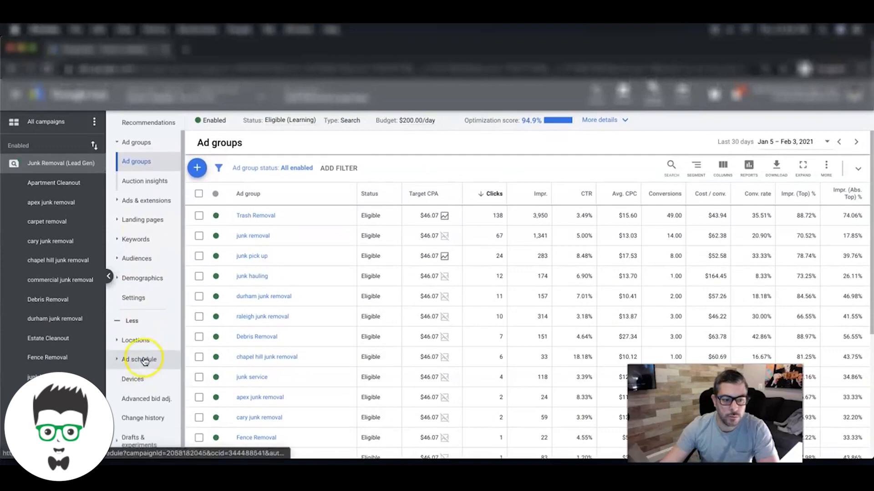
- Show the Junk Removal campaign's ad schedule report sorted by Day & time with Monday first
{"action": "left_click", "coordinate": [139, 359]}
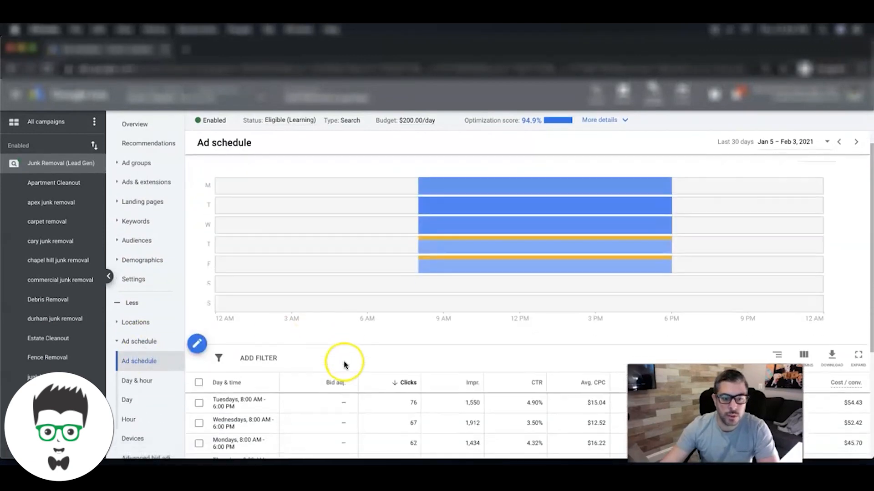
{"action": "scroll", "scroll_direction": "down", "scroll_amount": 3}
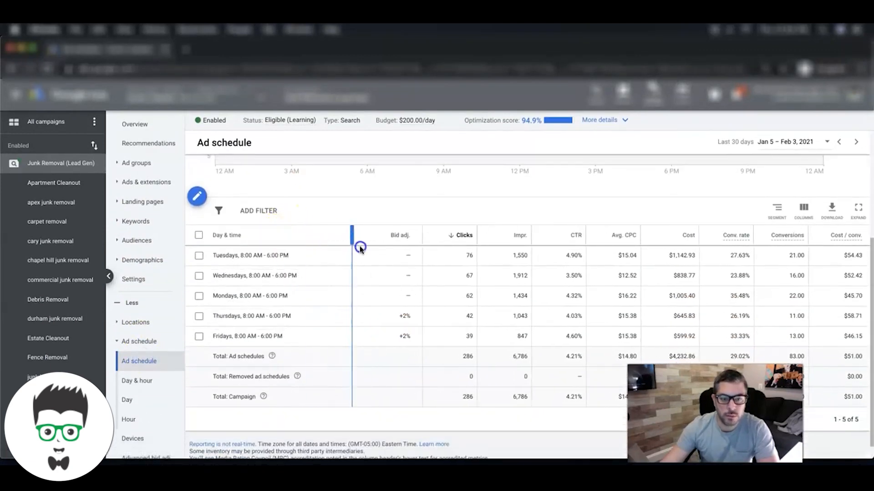
{"action": "left_click", "coordinate": [226, 234]}
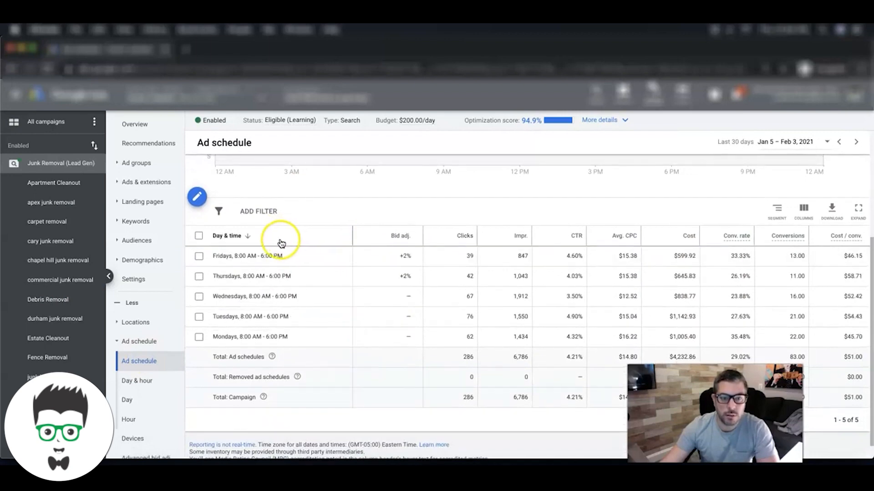
{"action": "left_click", "coordinate": [227, 235]}
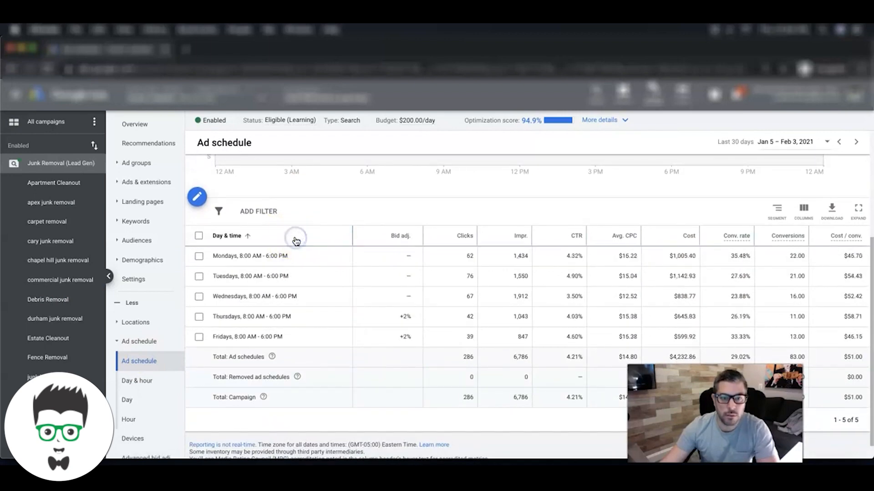
{"action": "mouse_move", "coordinate": [361, 338]}
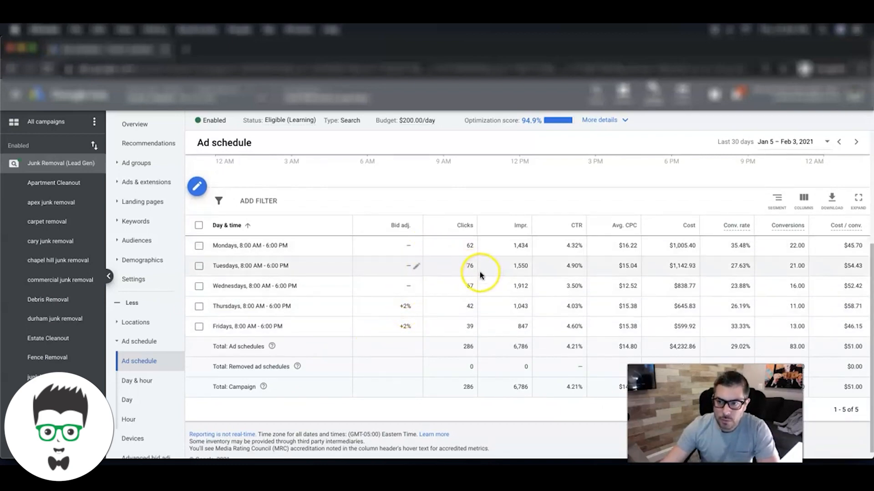
{"action": "mouse_move", "coordinate": [784, 276]}
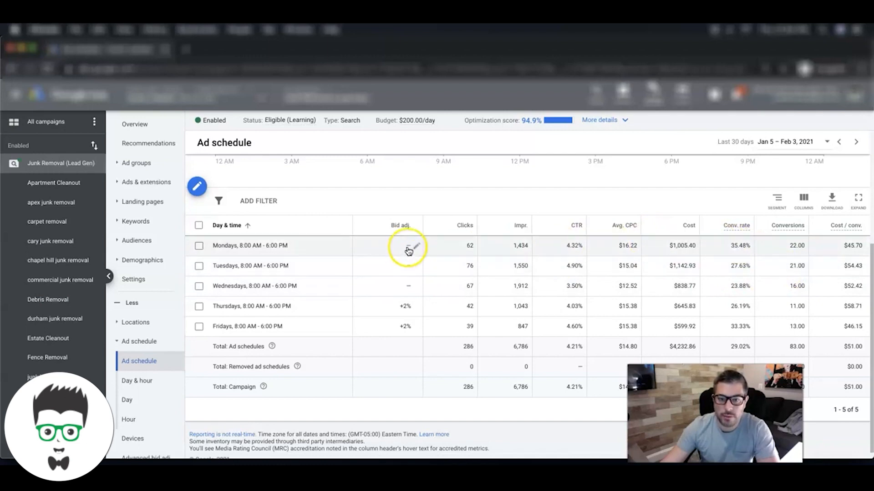
{"action": "mouse_move", "coordinate": [407, 307]}
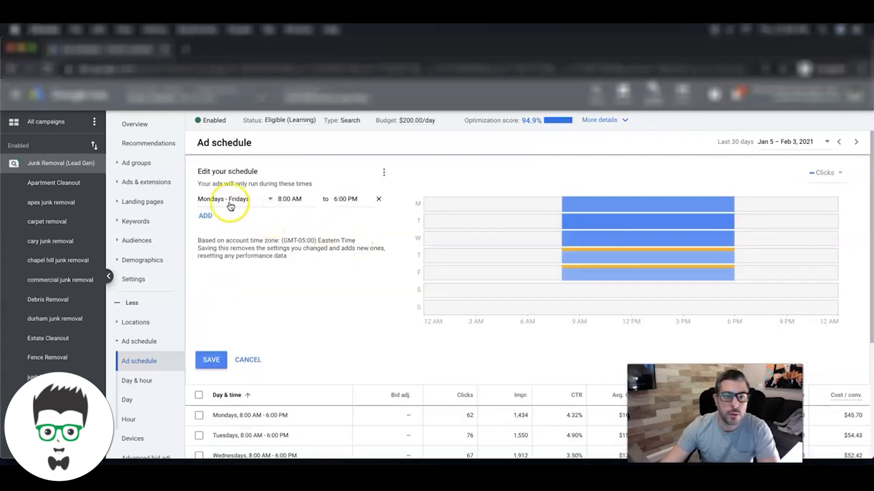
- Add a demo Wednesdays row starting 6:00 AM, then remove it, leaving Monday–Friday 8 AM–6 PM
{"action": "left_click", "coordinate": [205, 215]}
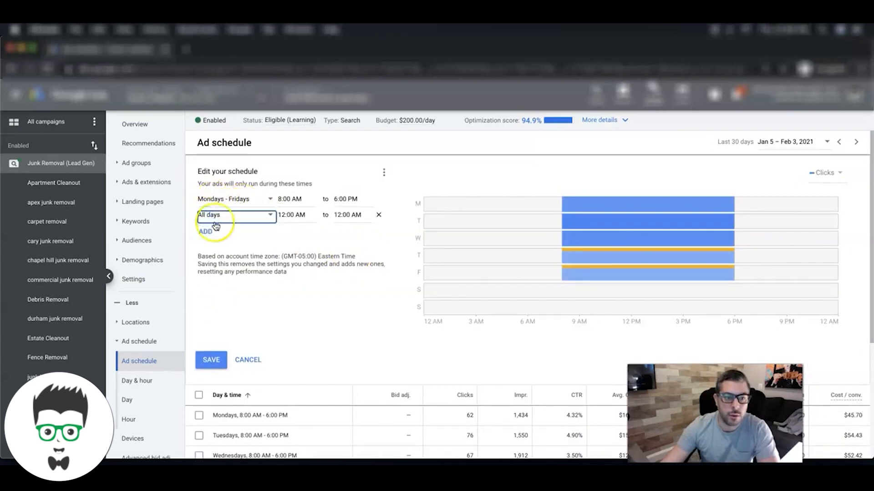
{"action": "left_click", "coordinate": [234, 215]}
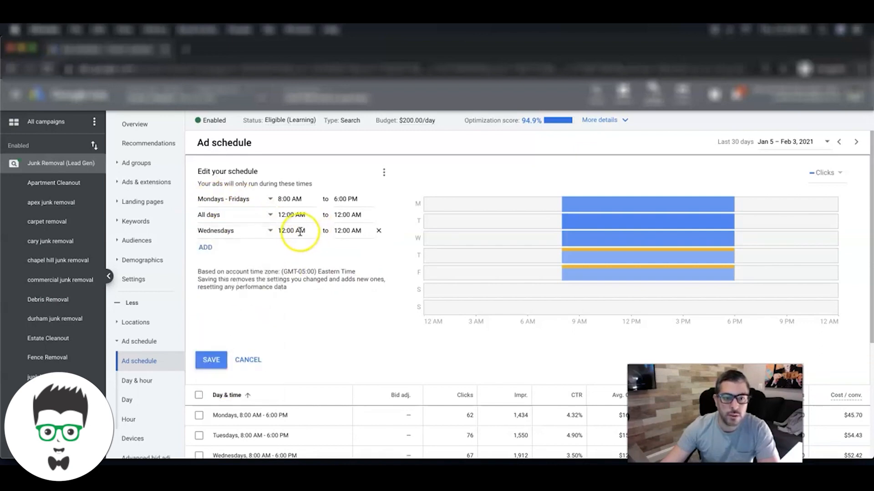
{"action": "left_click", "coordinate": [292, 231]}
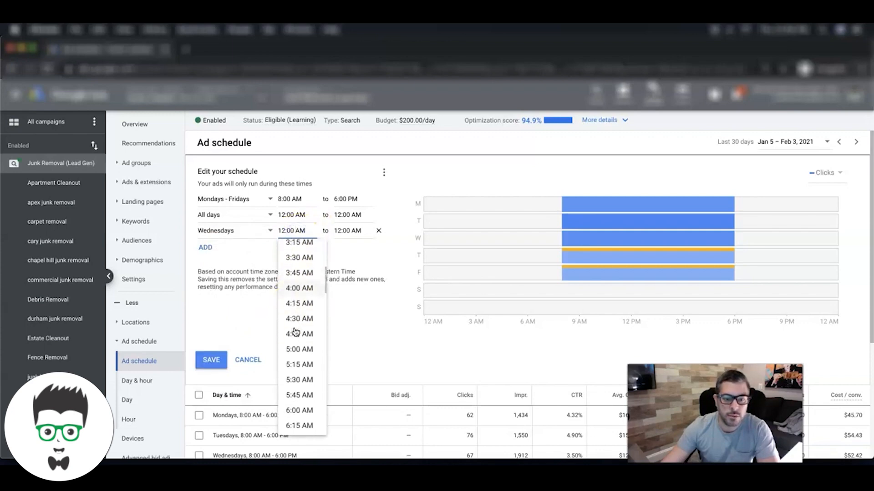
{"action": "scroll", "scroll_direction": "down", "scroll_amount": 3}
{"action": "type", "text": "6"}
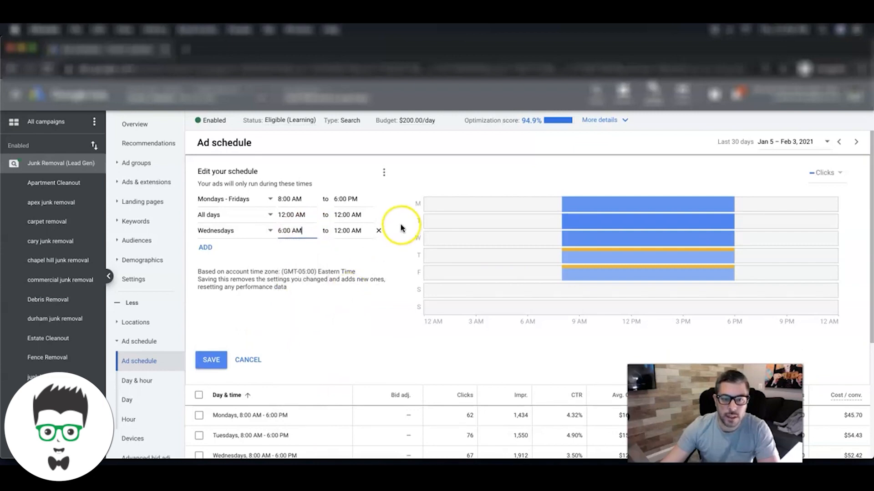
{"action": "left_click", "coordinate": [379, 230]}
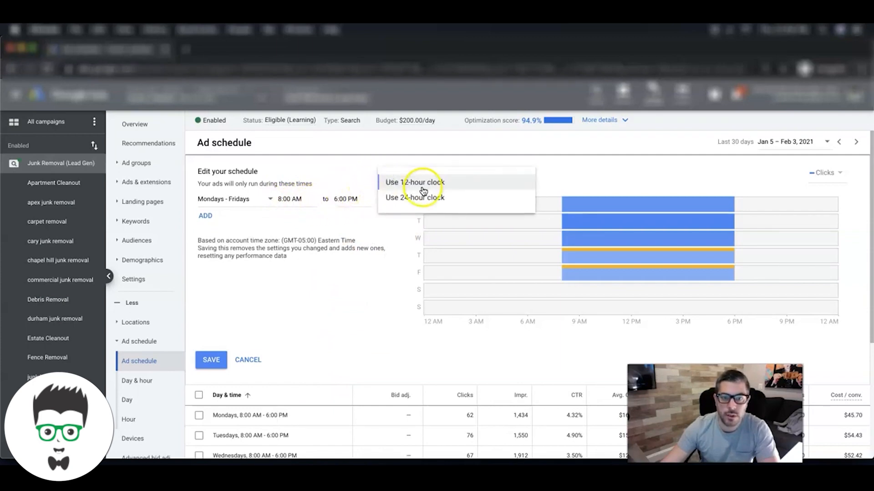
{"action": "mouse_move", "coordinate": [331, 171]}
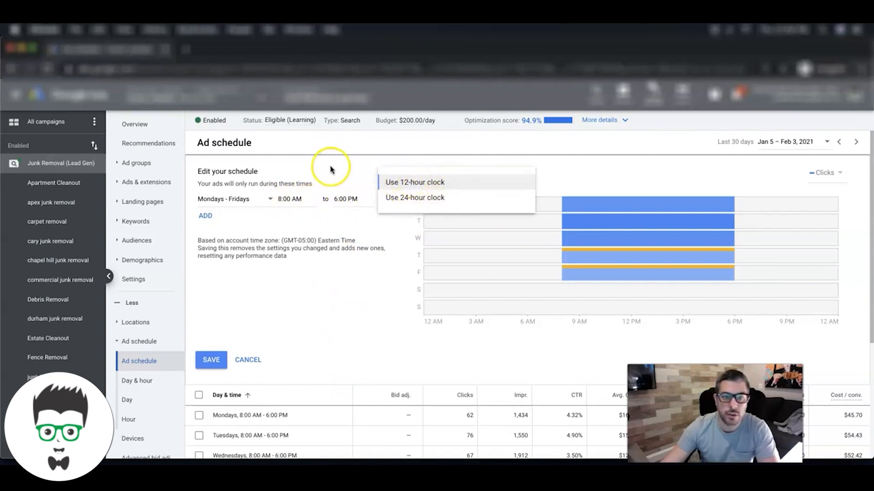
{"action": "mouse_move", "coordinate": [427, 203]}
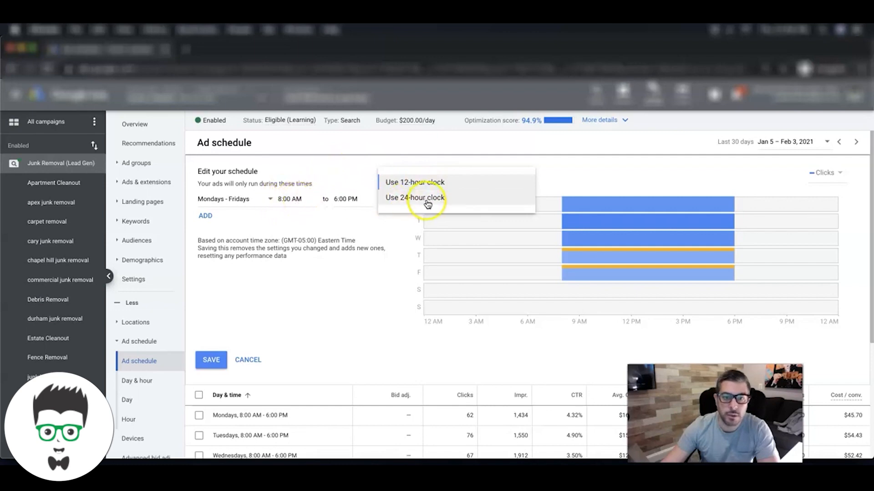
{"action": "left_click", "coordinate": [415, 197]}
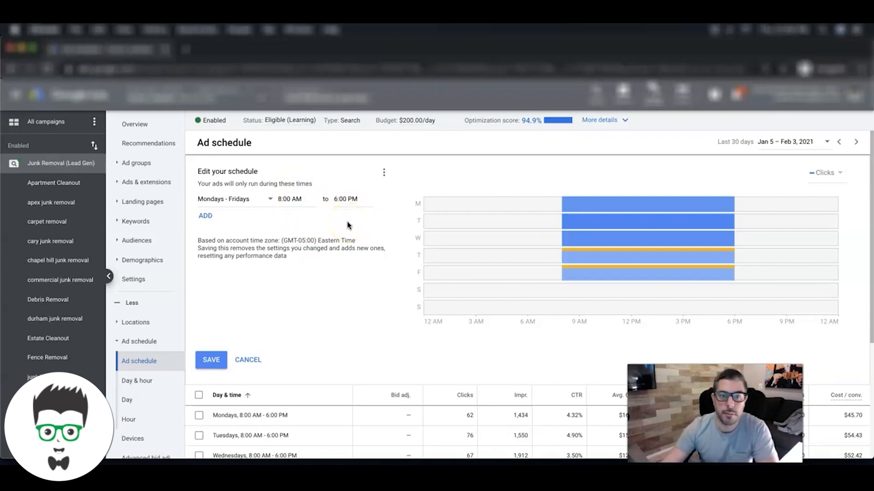
{"action": "mouse_move", "coordinate": [333, 257]}
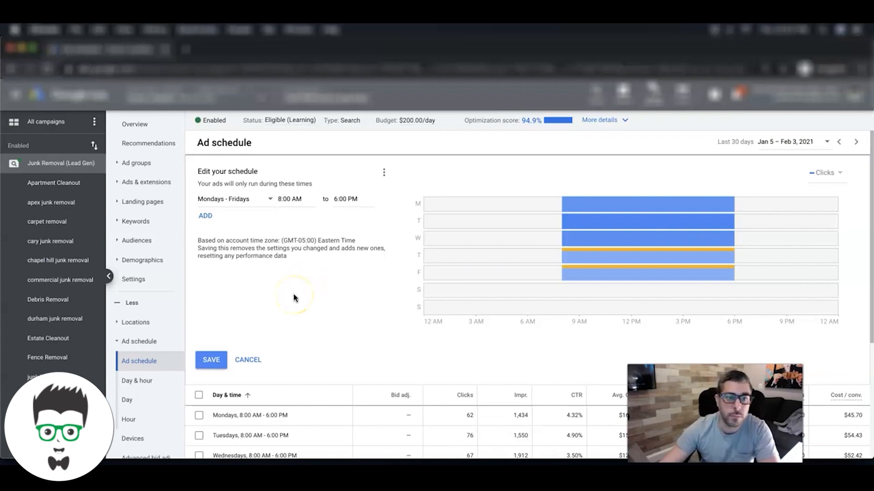
{"action": "scroll", "scroll_direction": "down", "scroll_amount": 3}
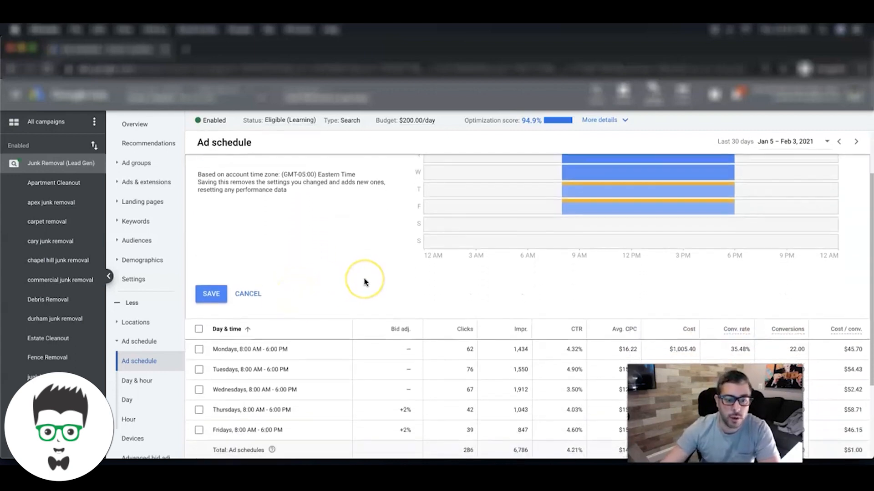
{"action": "scroll", "scroll_direction": "down", "scroll_amount": 3}
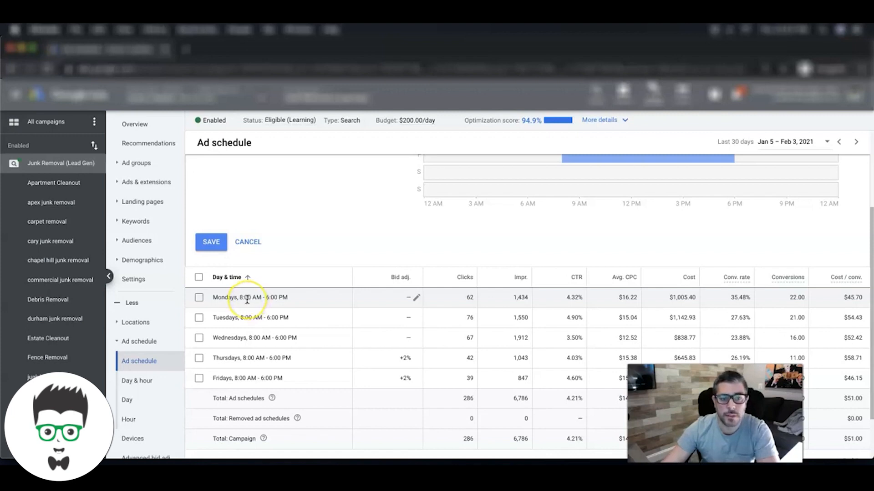
{"action": "left_click", "coordinate": [416, 296]}
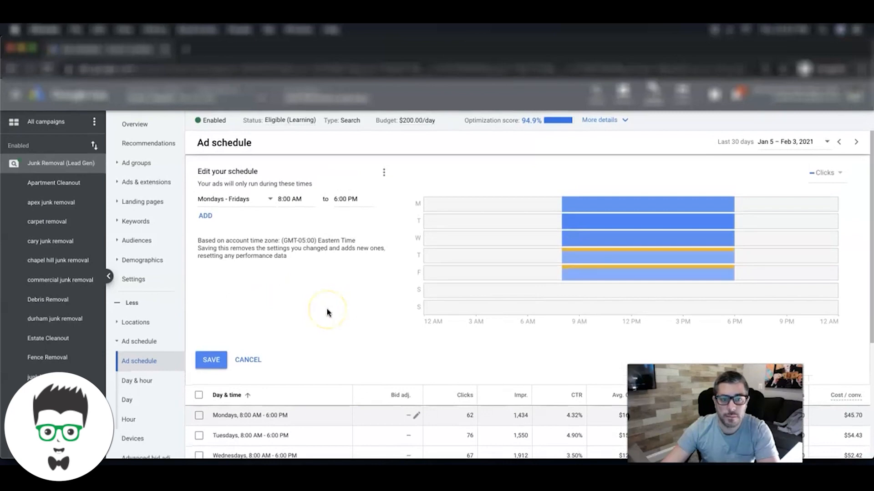
{"action": "scroll", "scroll_direction": "down", "scroll_amount": 3}
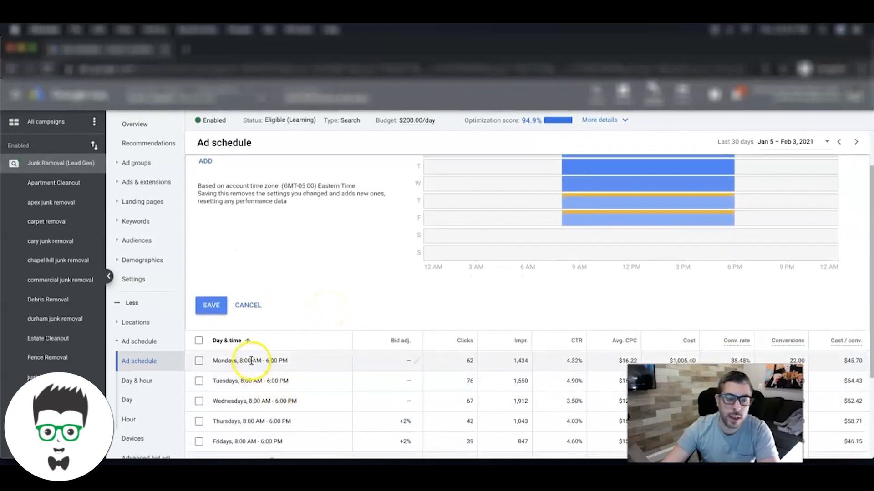
{"action": "mouse_move", "coordinate": [301, 376]}
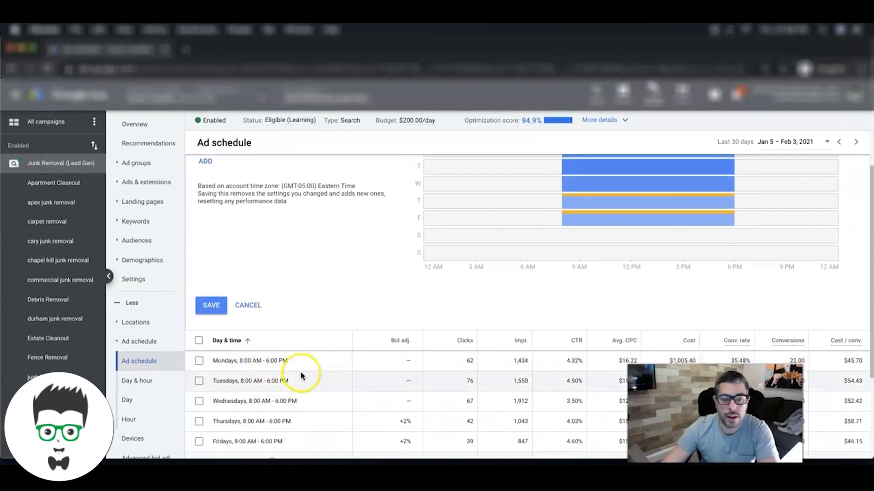
{"action": "mouse_move", "coordinate": [339, 252]}
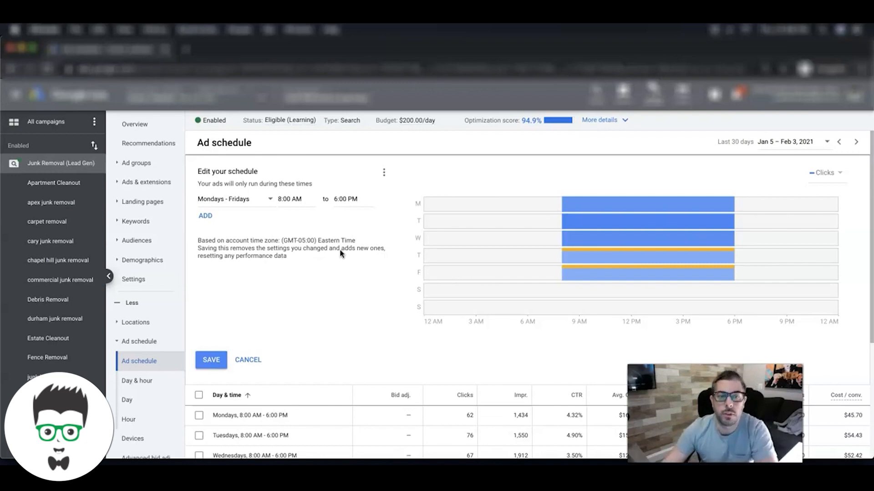
{"action": "mouse_move", "coordinate": [318, 320]}
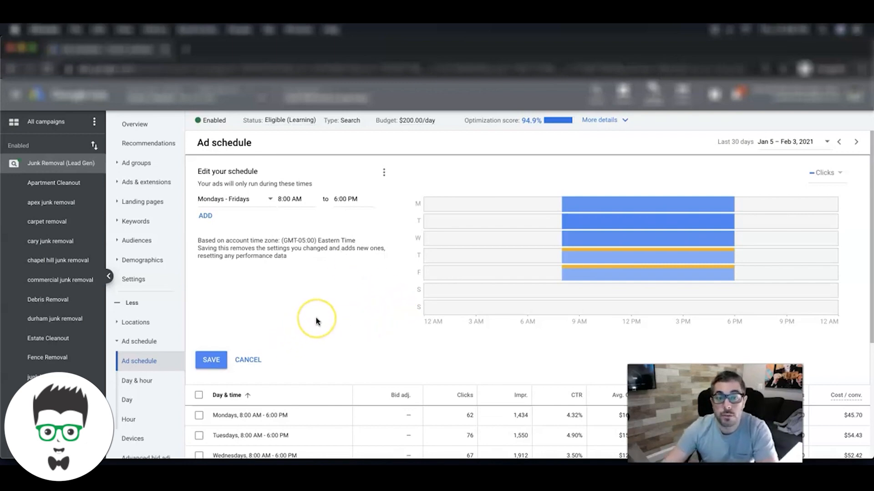
{"action": "scroll", "scroll_direction": "down", "scroll_amount": 3}
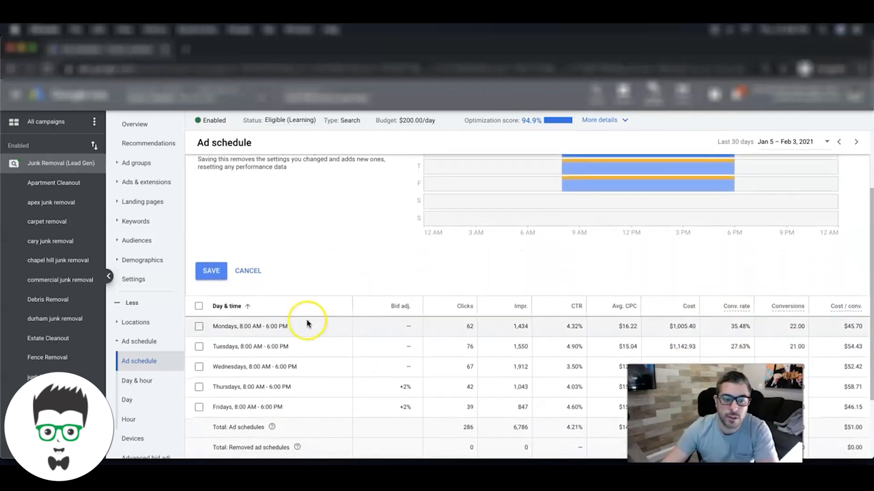
{"action": "mouse_move", "coordinate": [302, 327]}
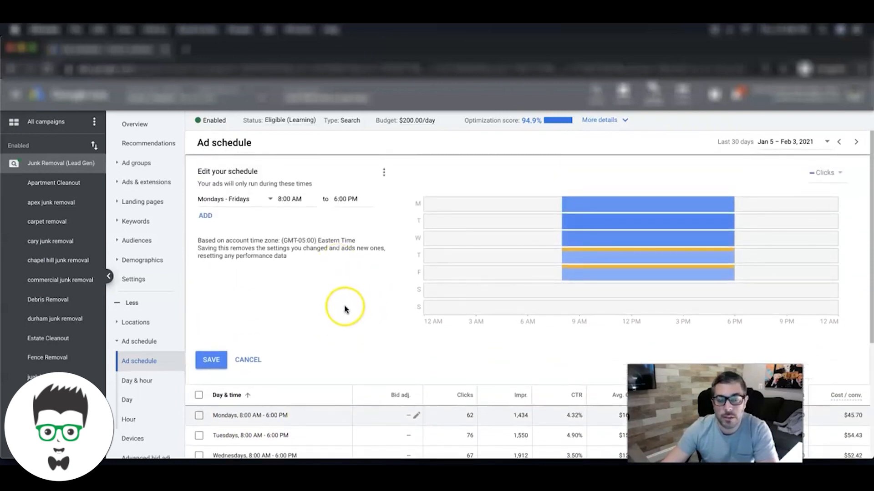
{"action": "mouse_move", "coordinate": [344, 310]}
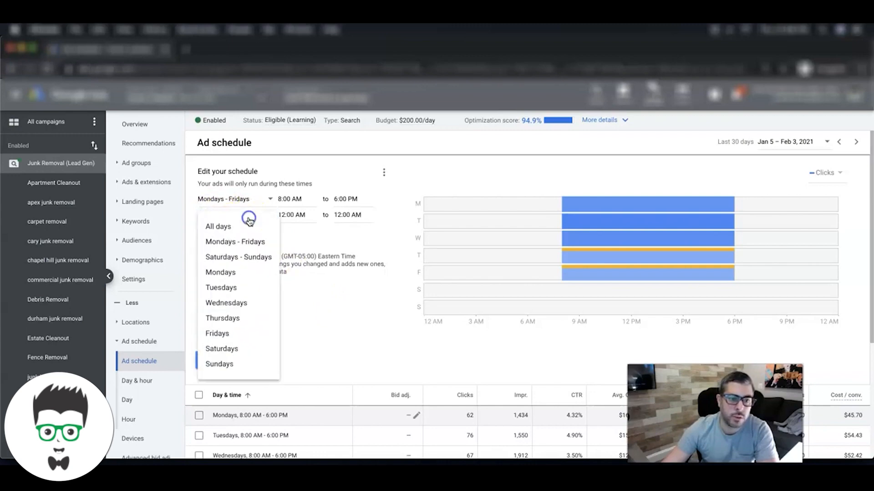
{"action": "mouse_move", "coordinate": [234, 276]}
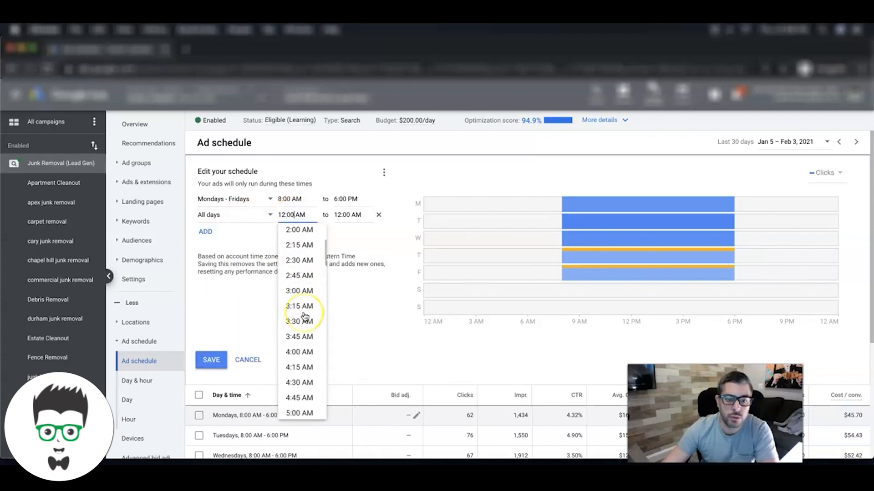
- Set the new All-days row to run from 7:00 AM to 1:45 PM
{"action": "scroll", "scroll_direction": "down", "scroll_amount": 3}
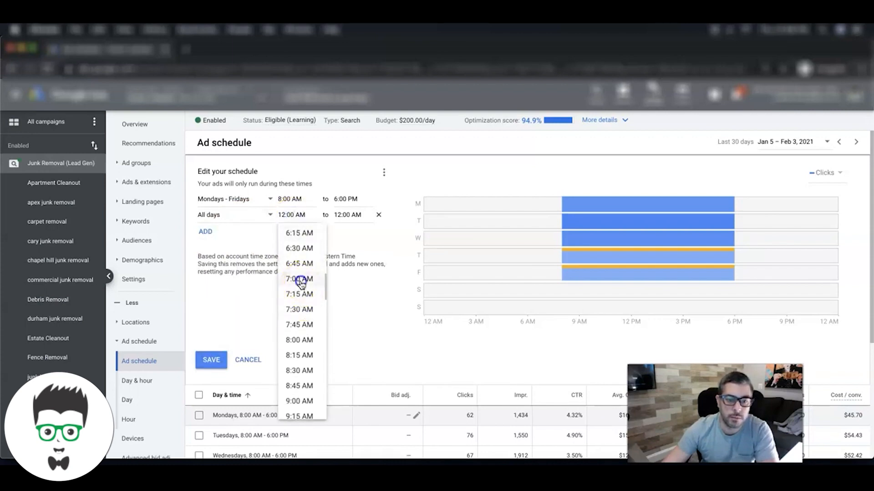
{"action": "left_click", "coordinate": [299, 278]}
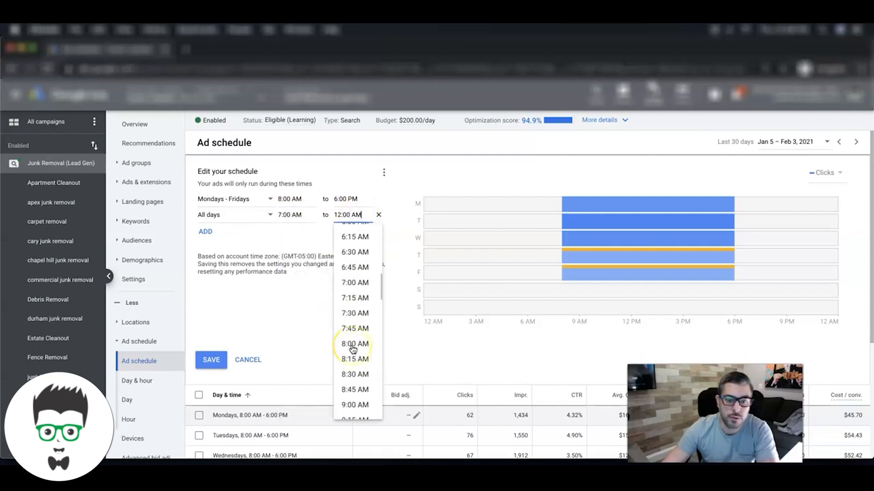
{"action": "scroll", "scroll_direction": "down", "scroll_amount": 3}
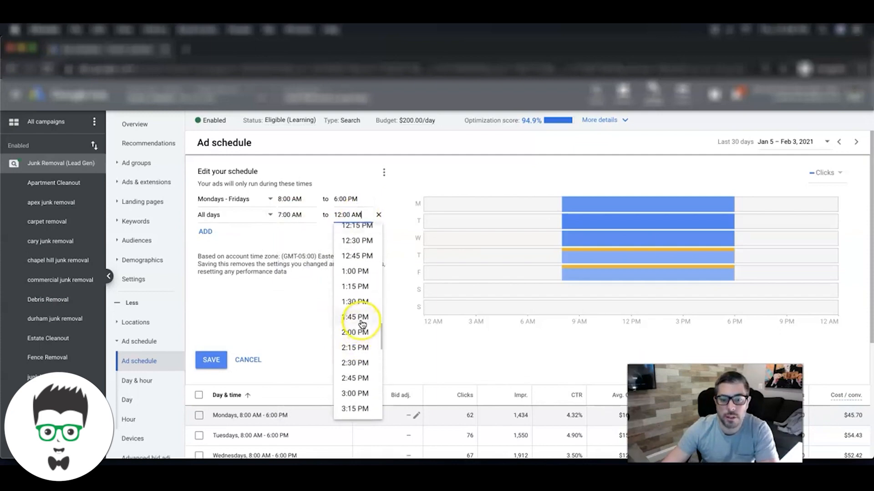
{"action": "left_click", "coordinate": [355, 316]}
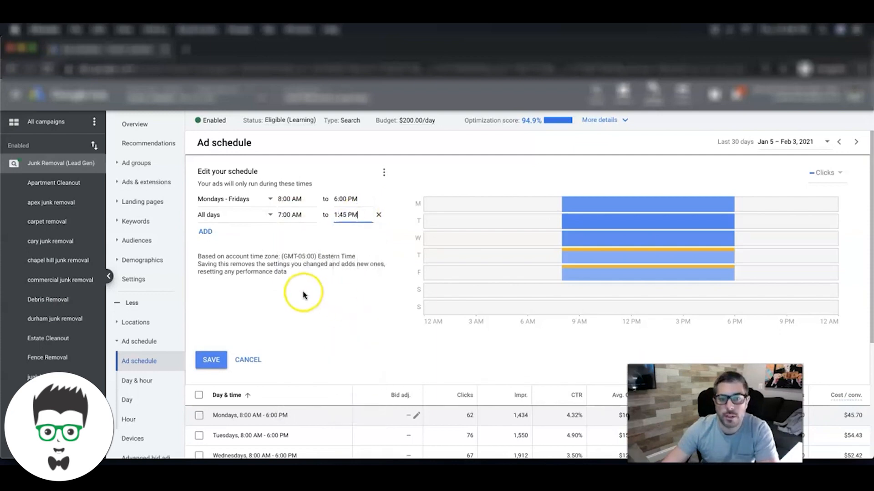
{"action": "left_click", "coordinate": [378, 215]}
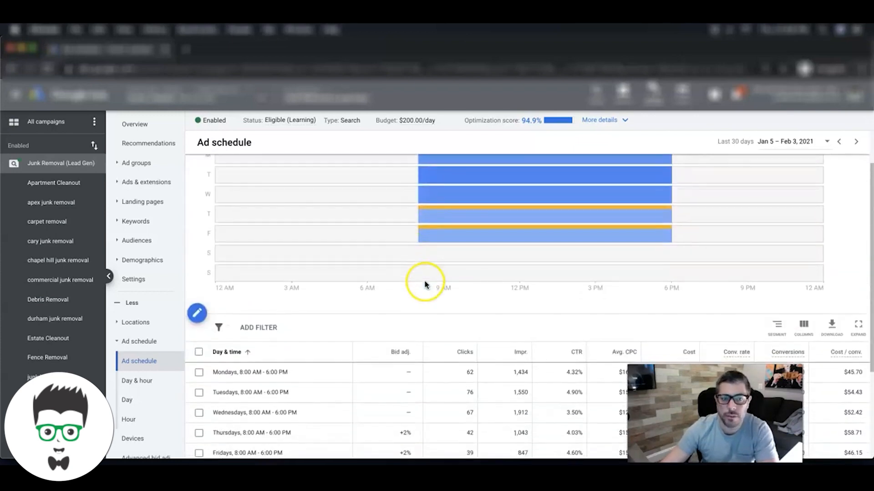
- Scroll the ad schedule table to review the Monday–Friday 8 AM–6 PM rows
{"action": "scroll", "scroll_direction": "down", "scroll_amount": 3}
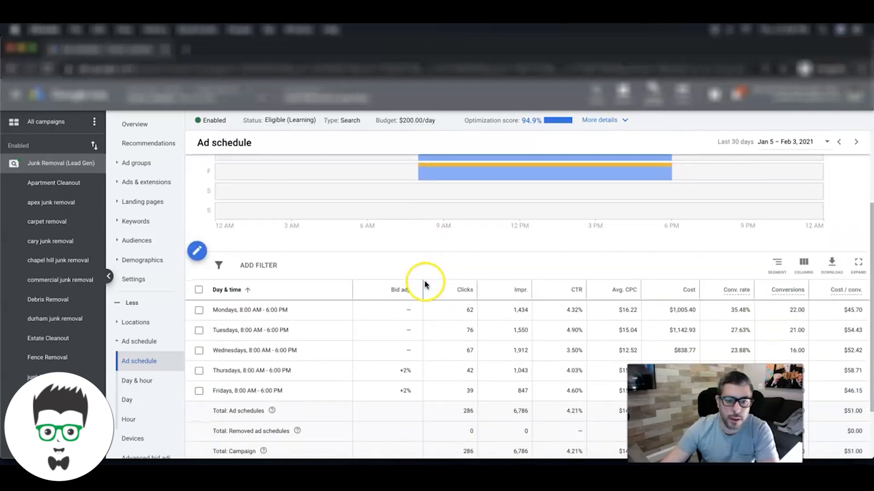